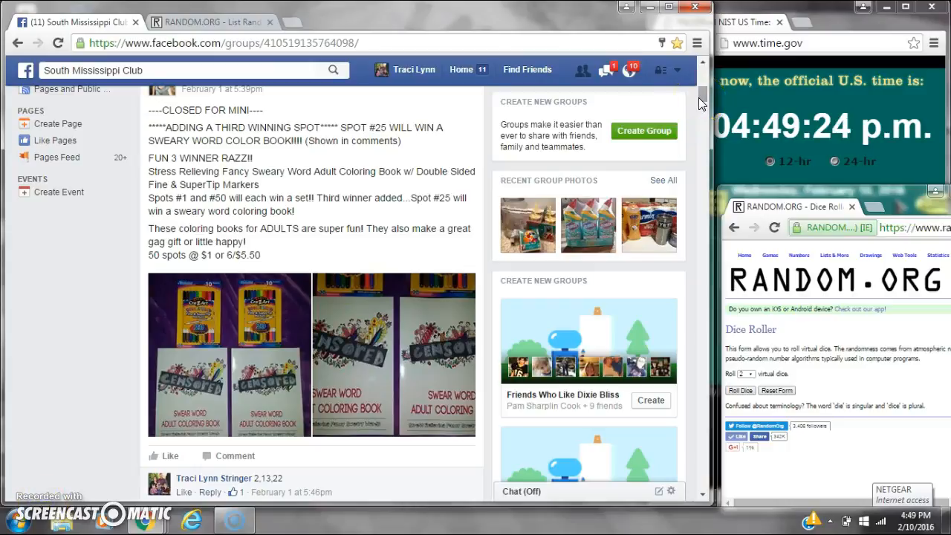
Paste the 50-spot Facebook raffle list into the List Randomizer input box
scroll("down", 3)
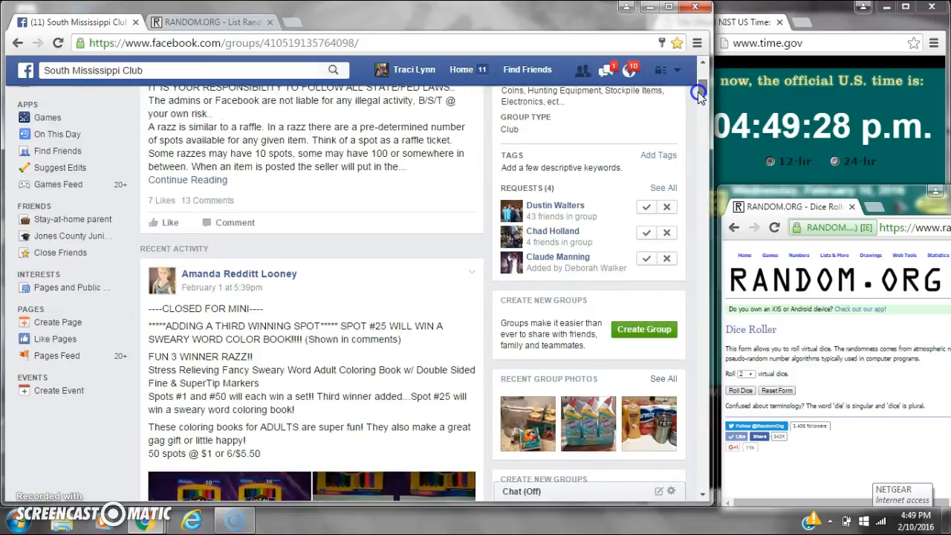
scroll("down", 3)
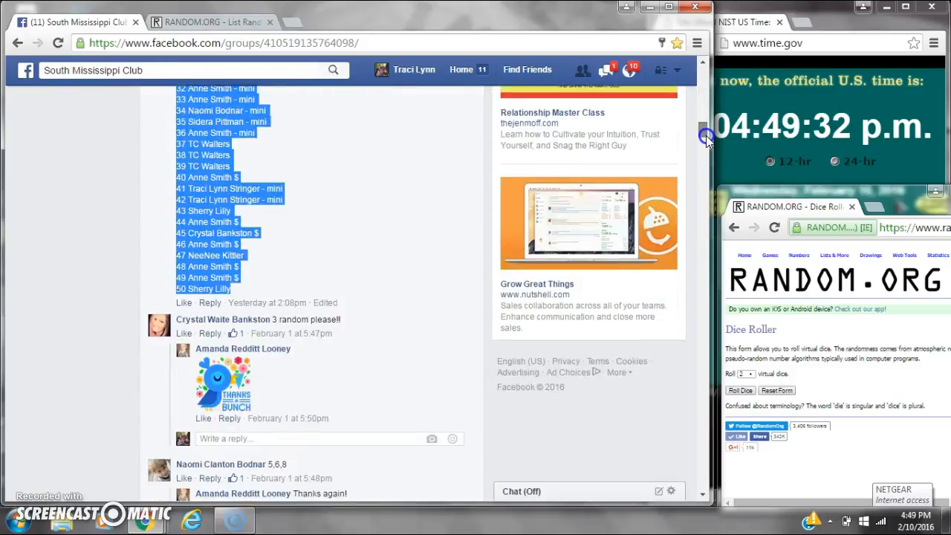
scroll("down", 3)
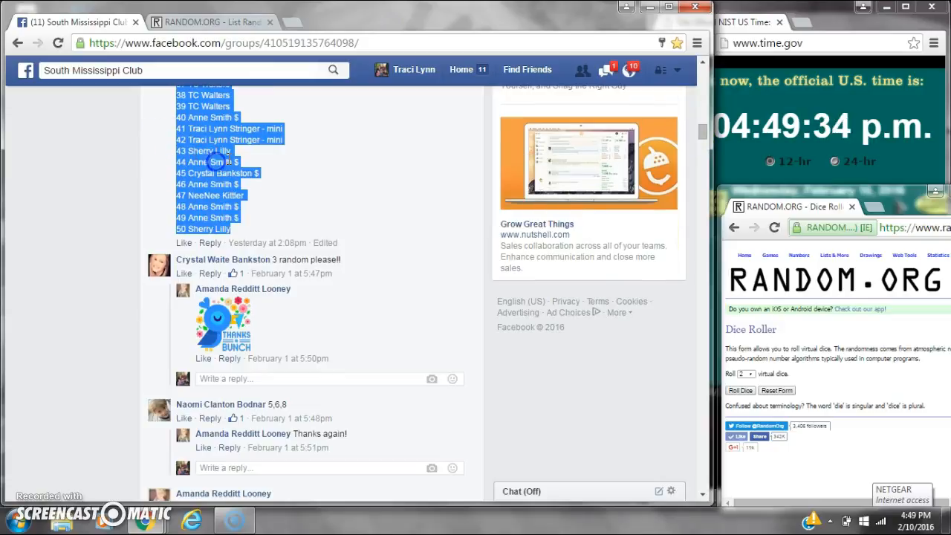
scroll("down", 3)
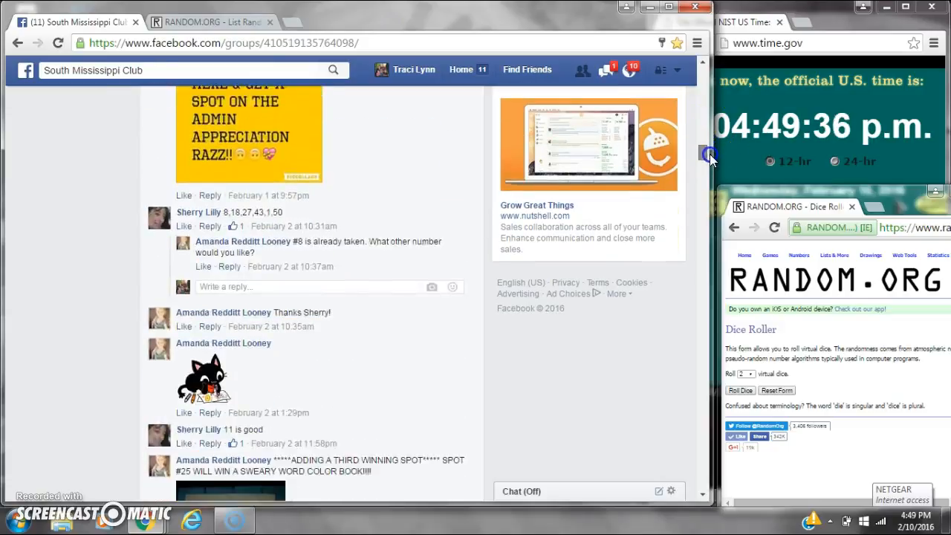
scroll("down", 3)
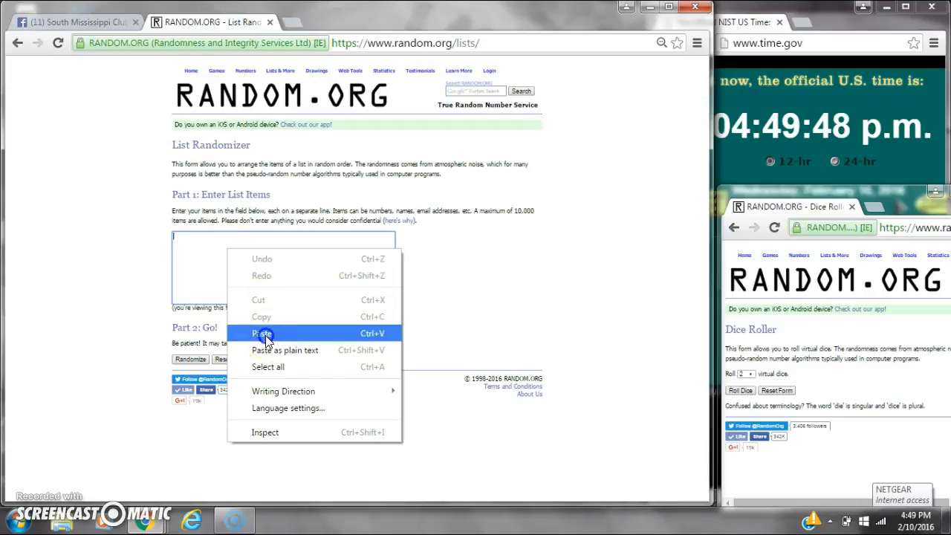
left_click(261, 333)
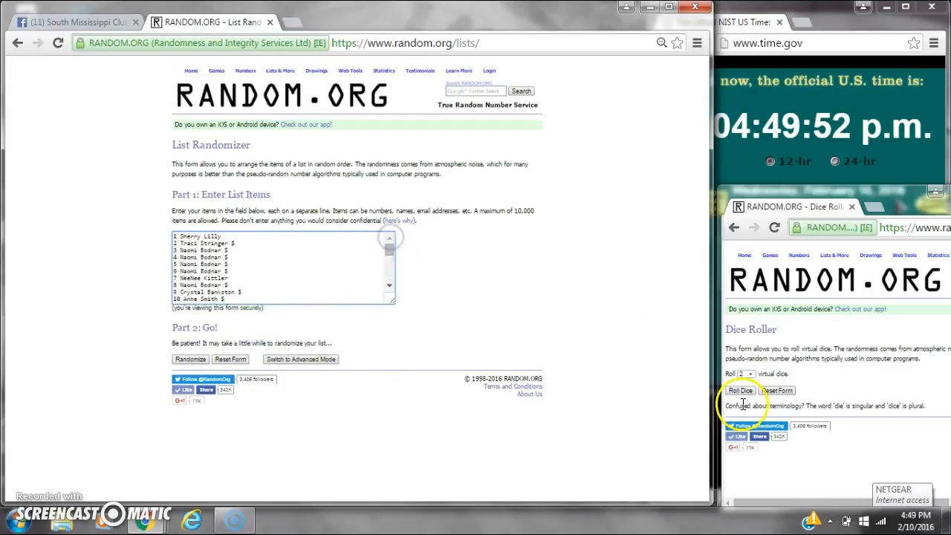
Roll the two virtual dice, note the clock time, and run the first randomization
left_click(740, 390)
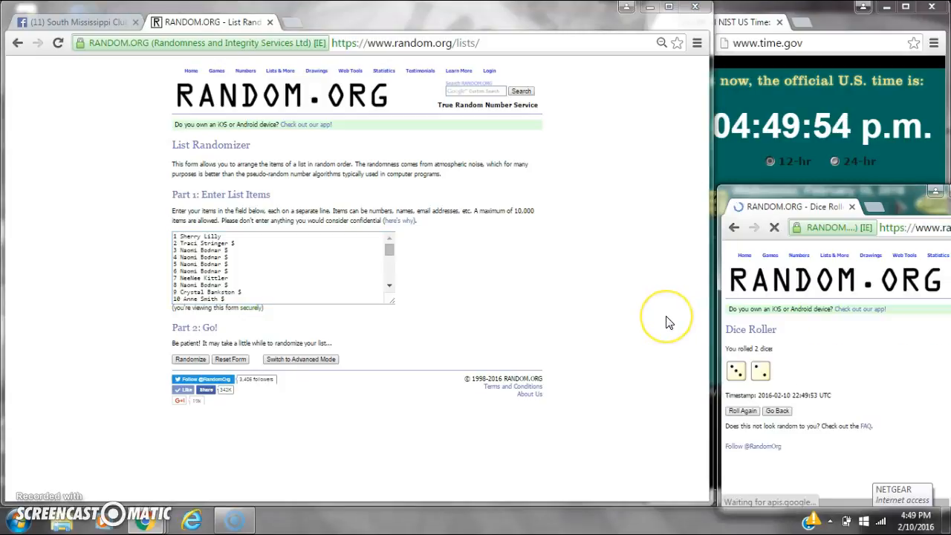
left_click(916, 517)
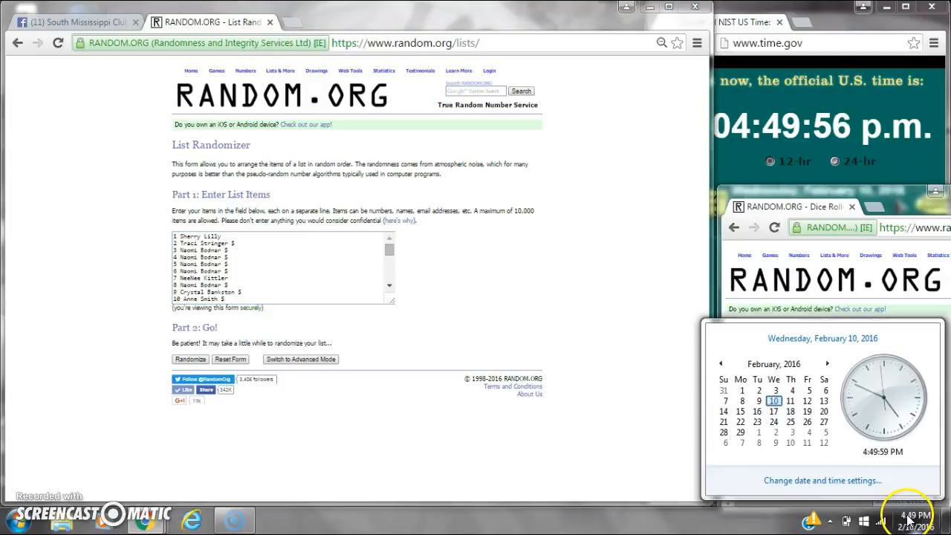
left_click(190, 359)
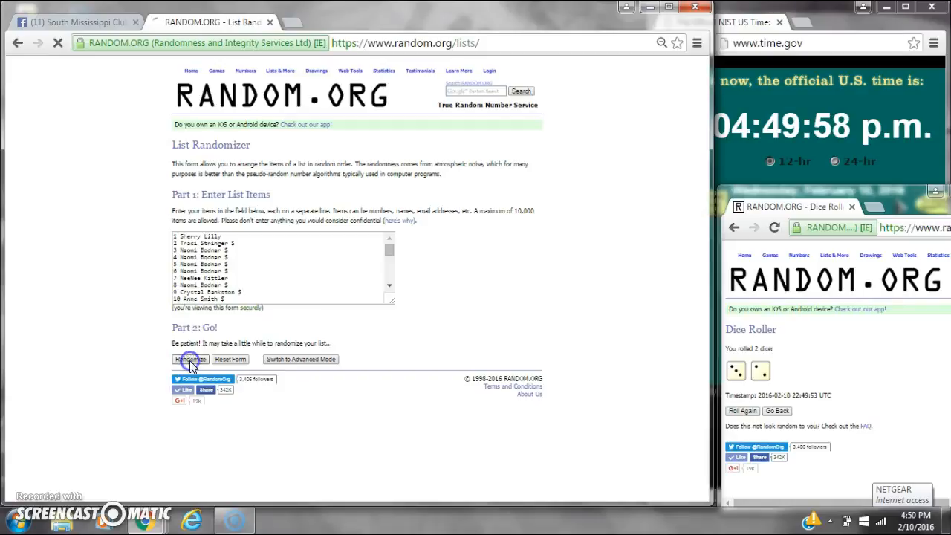
Re-shuffle the list with Again until four randomizations are logged, then start the fifth
left_click(191, 359)
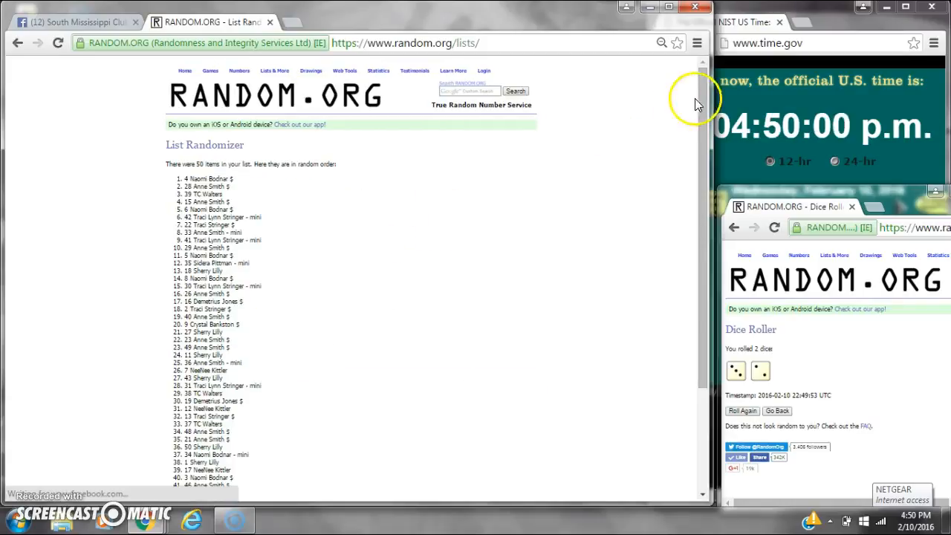
scroll("down", 3)
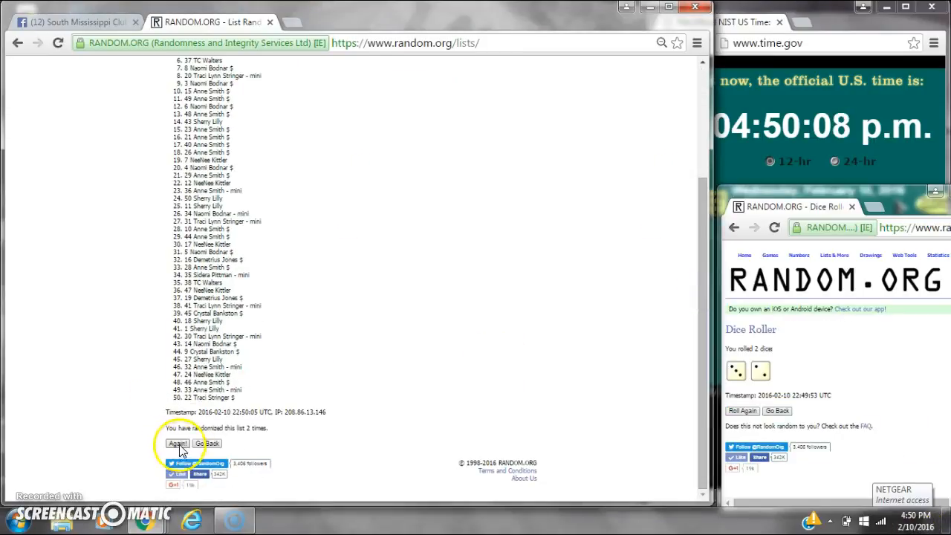
left_click(177, 443)
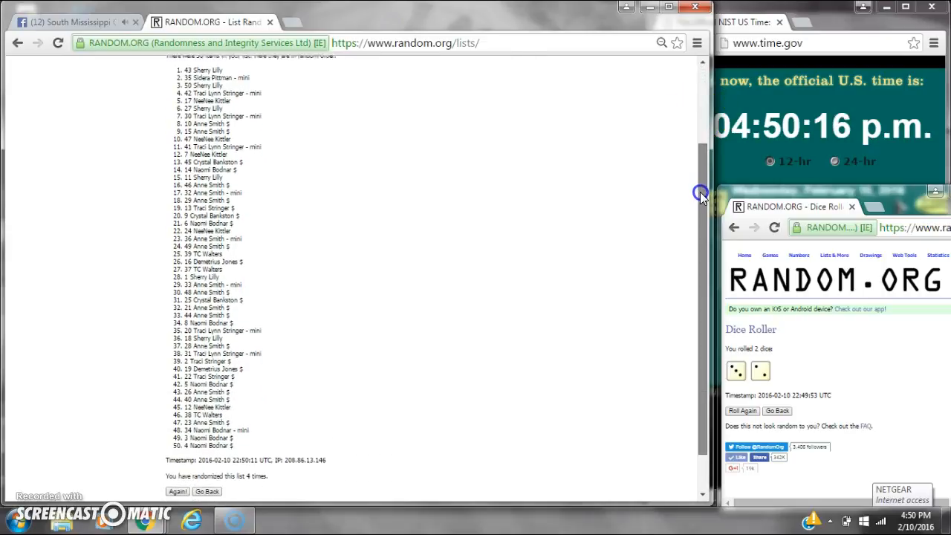
left_click(917, 514)
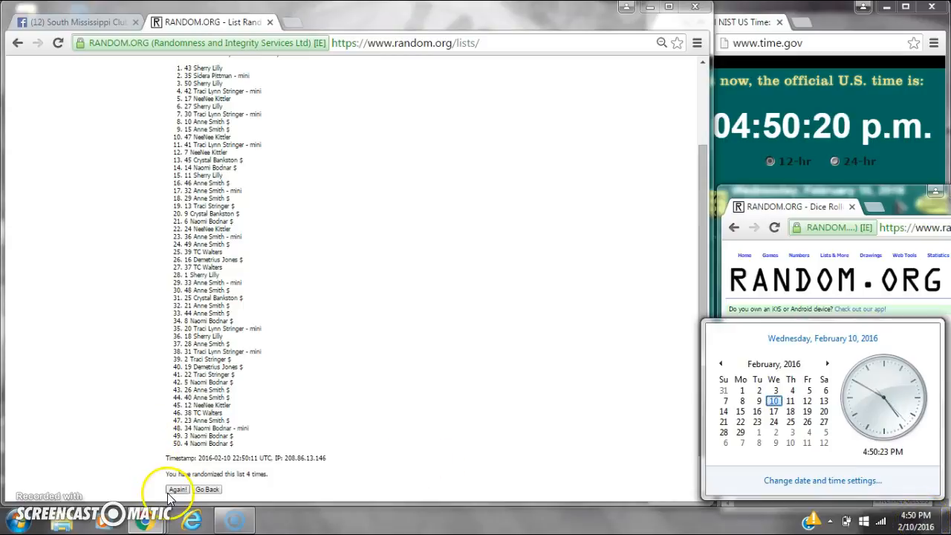
left_click(177, 489)
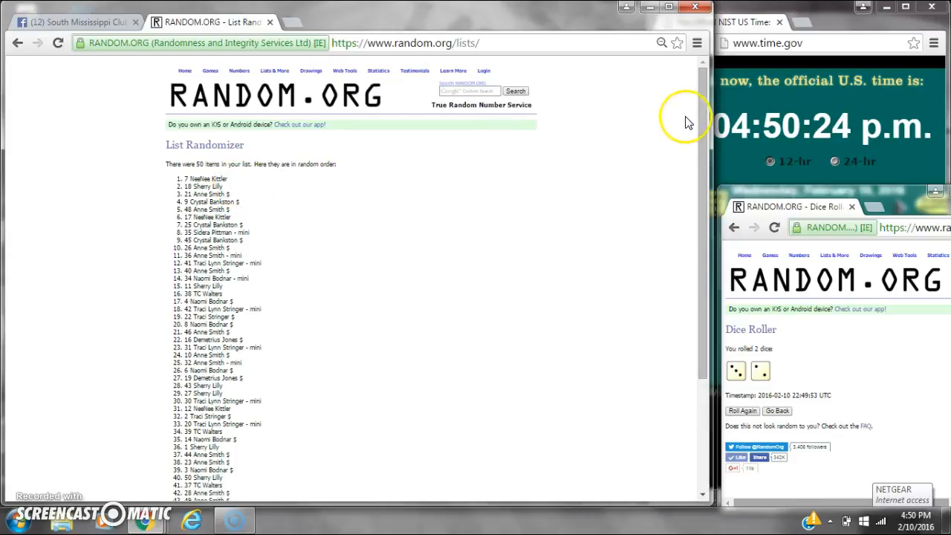
Review the fifth, final order with spot 7 first, checking the Facebook group comments in between
scroll("down", 3)
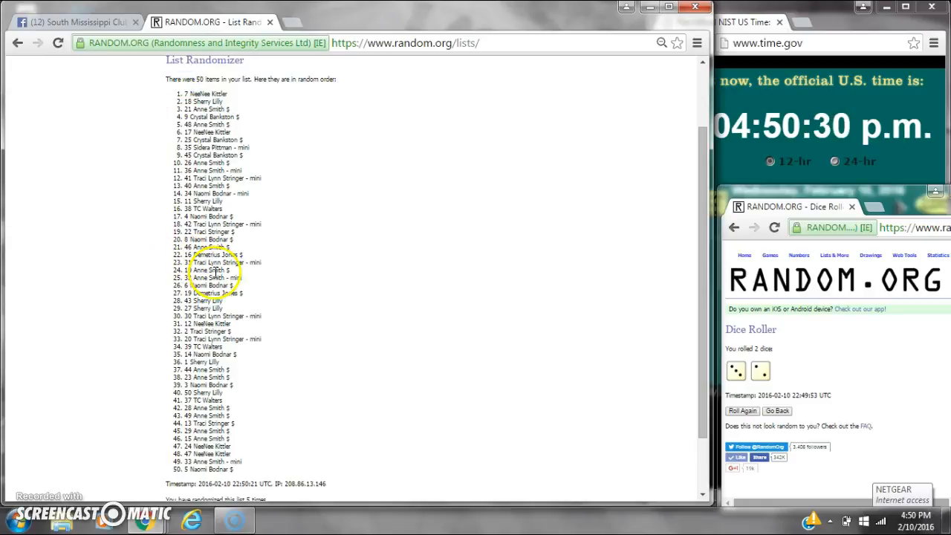
double_click(212, 277)
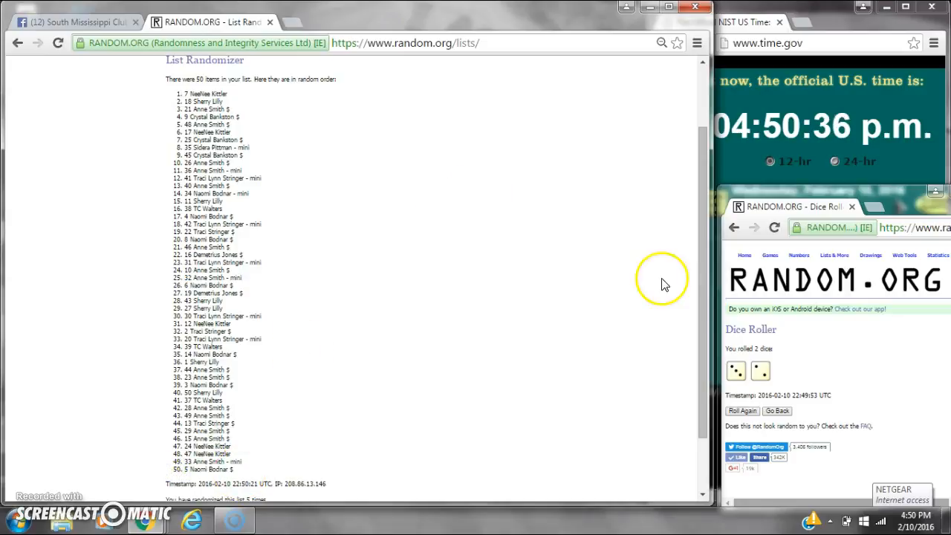
scroll("down", 3)
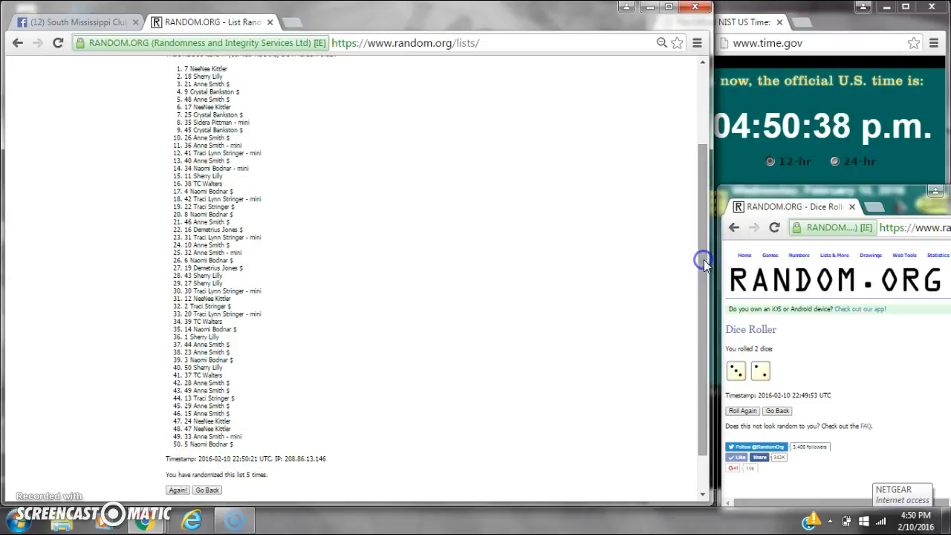
left_click(70, 21)
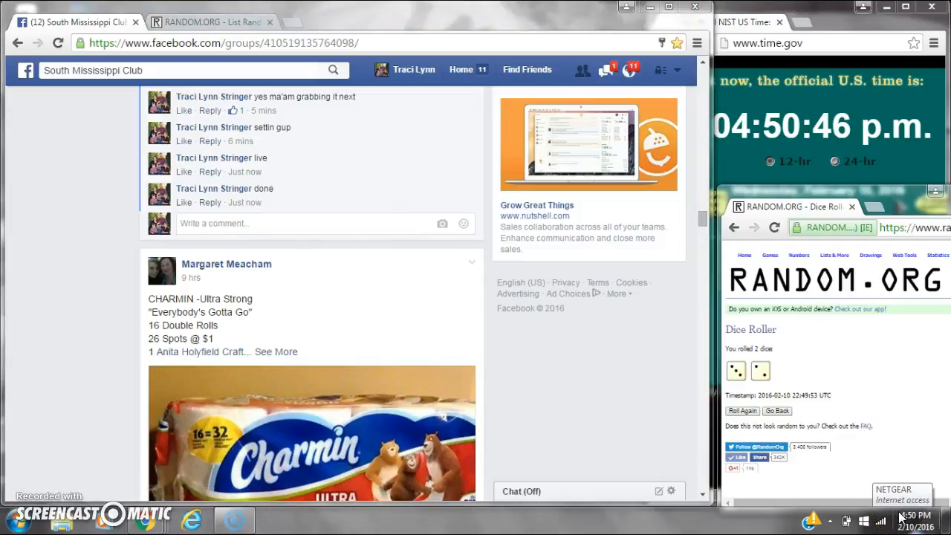
left_click(212, 21)
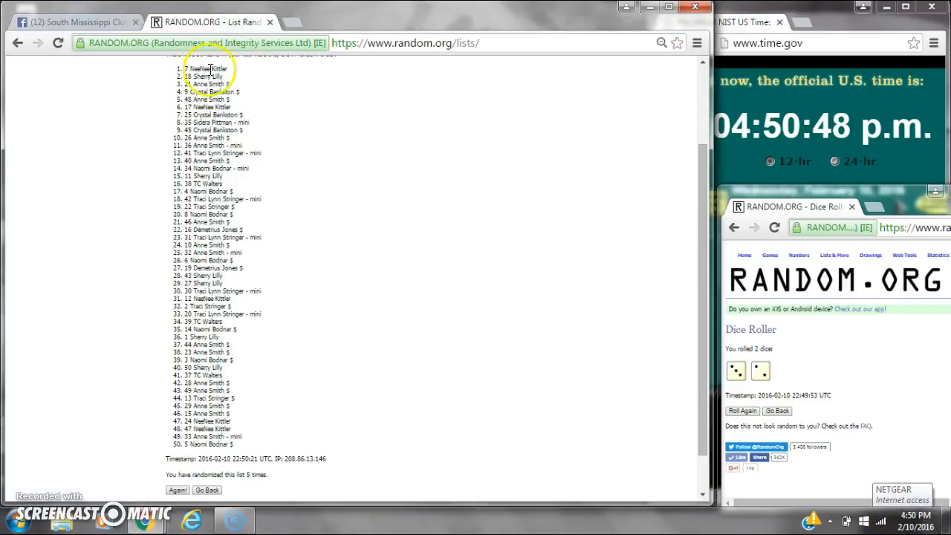